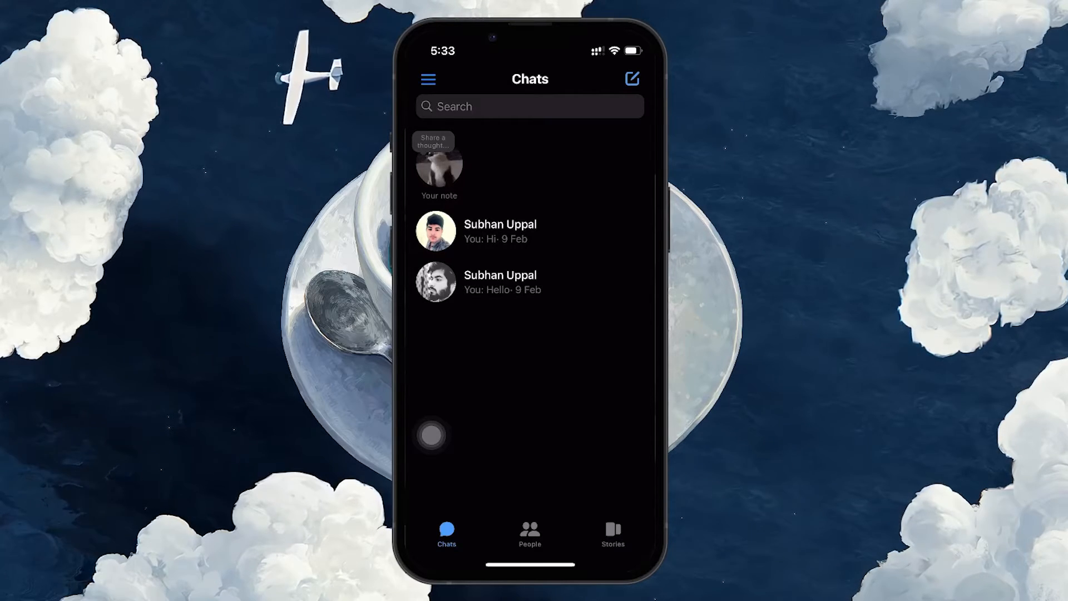
Search for AeeBee ZeroFour from recent searches and view the contact's details page.
{"action": "left_click", "coordinate": [529, 106]}
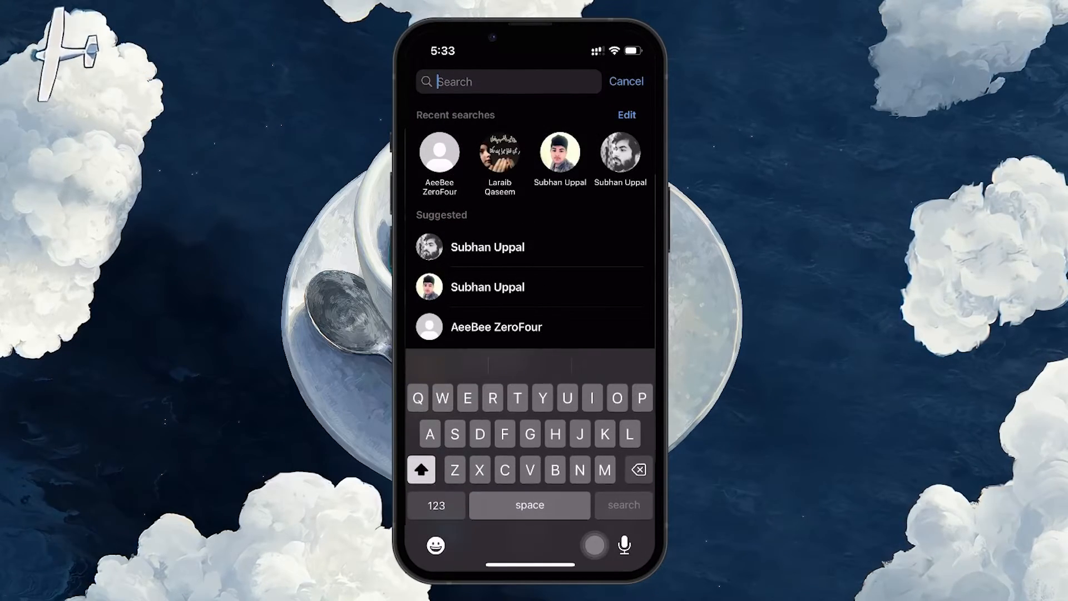
{"action": "left_click", "coordinate": [439, 152]}
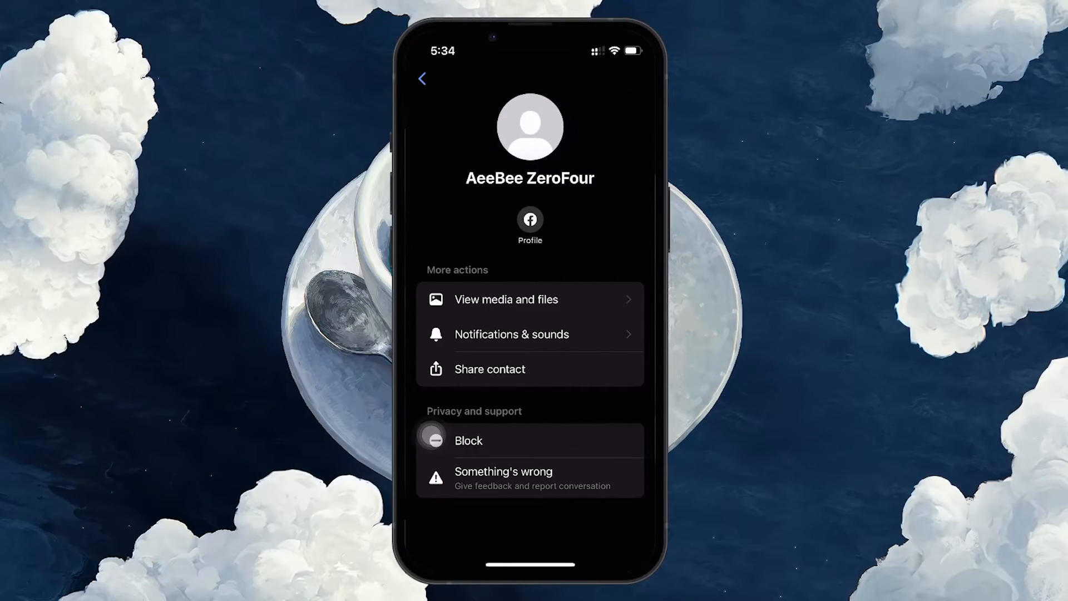
Look at AeeBee ZeroFour's block options without blocking, then close search back to Chats.
{"action": "left_click", "coordinate": [467, 440]}
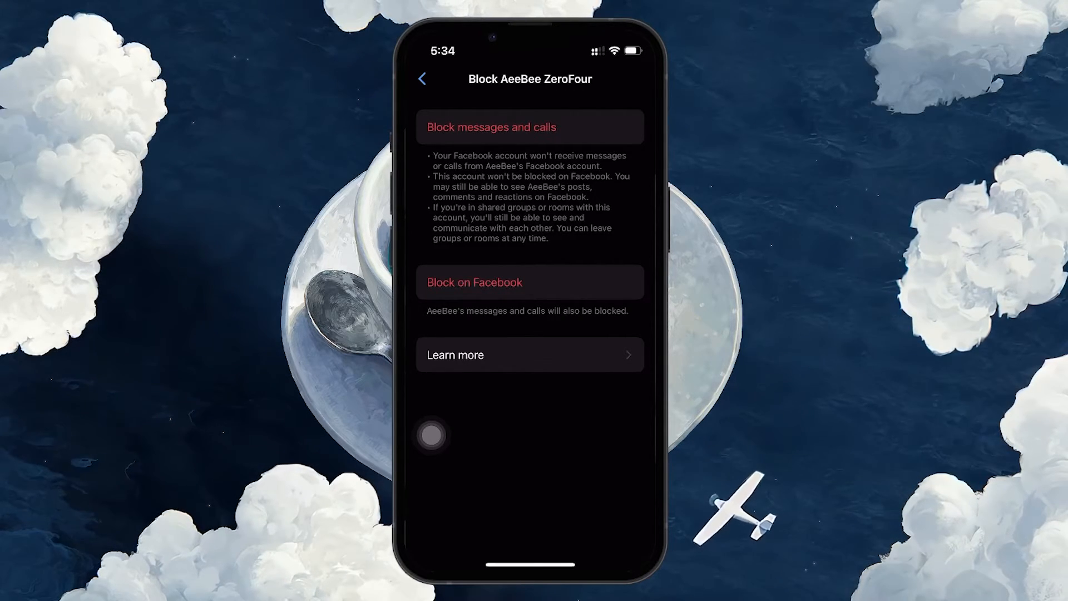
{"action": "left_click", "coordinate": [422, 79]}
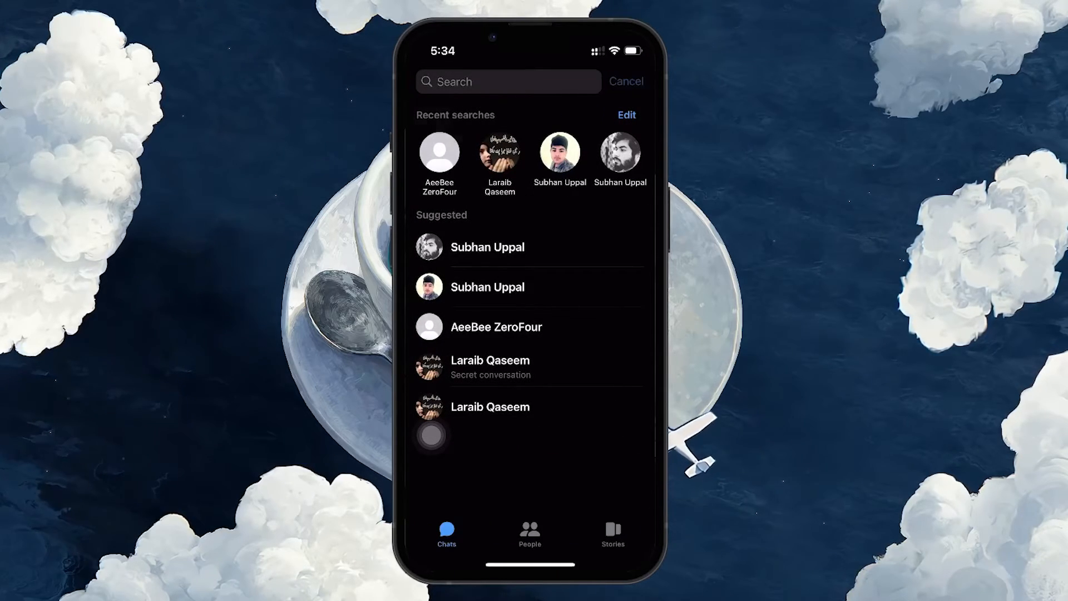
{"action": "left_click", "coordinate": [624, 81]}
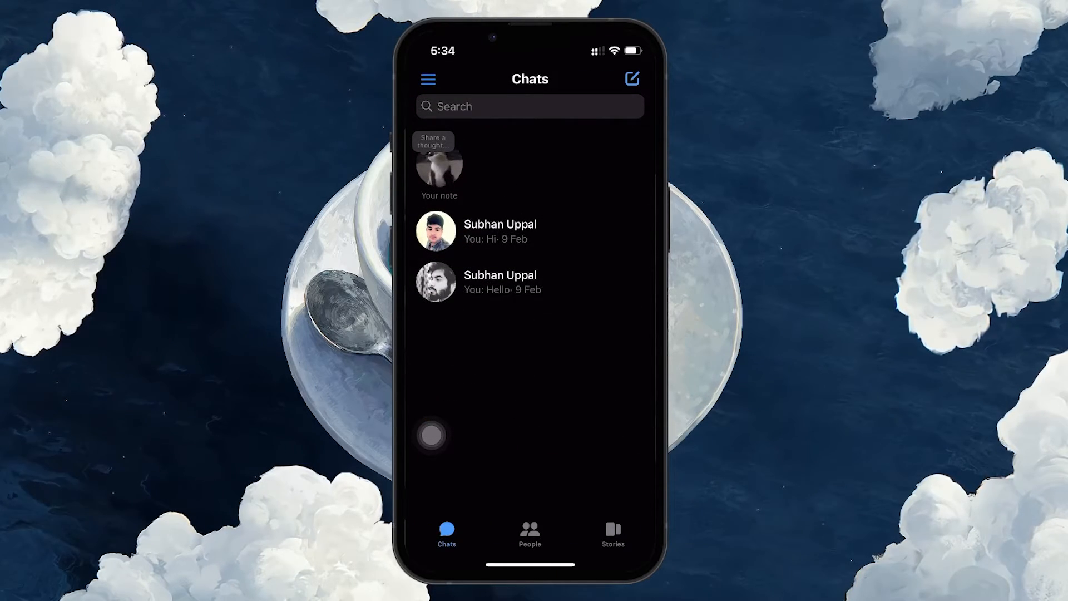
Exit Messenger to the phone's home screen.
{"action": "left_click", "coordinate": [500, 281]}
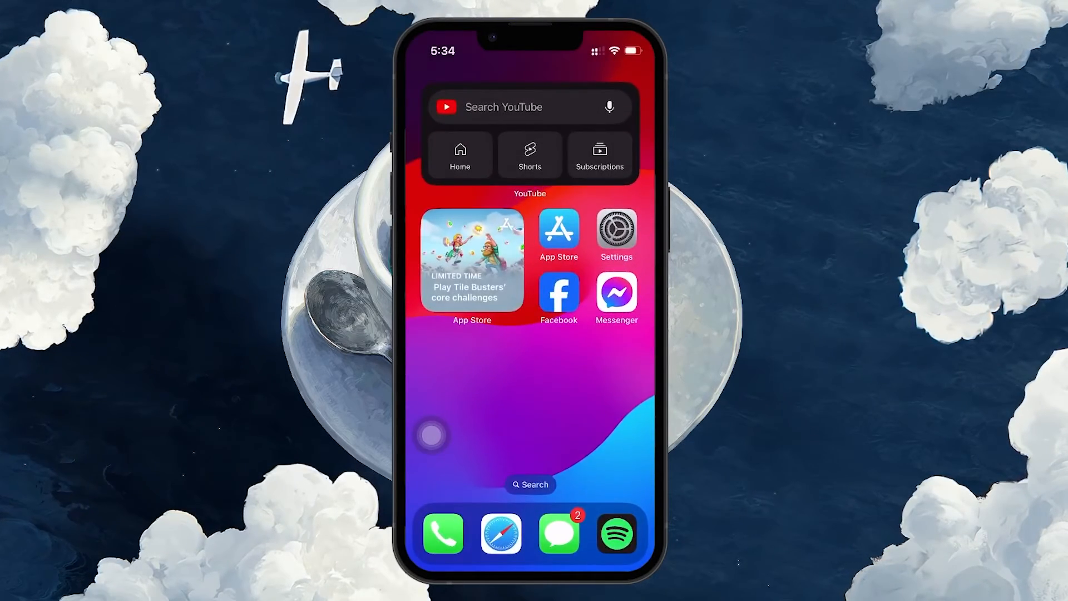
{"action": "left_click", "coordinate": [557, 294]}
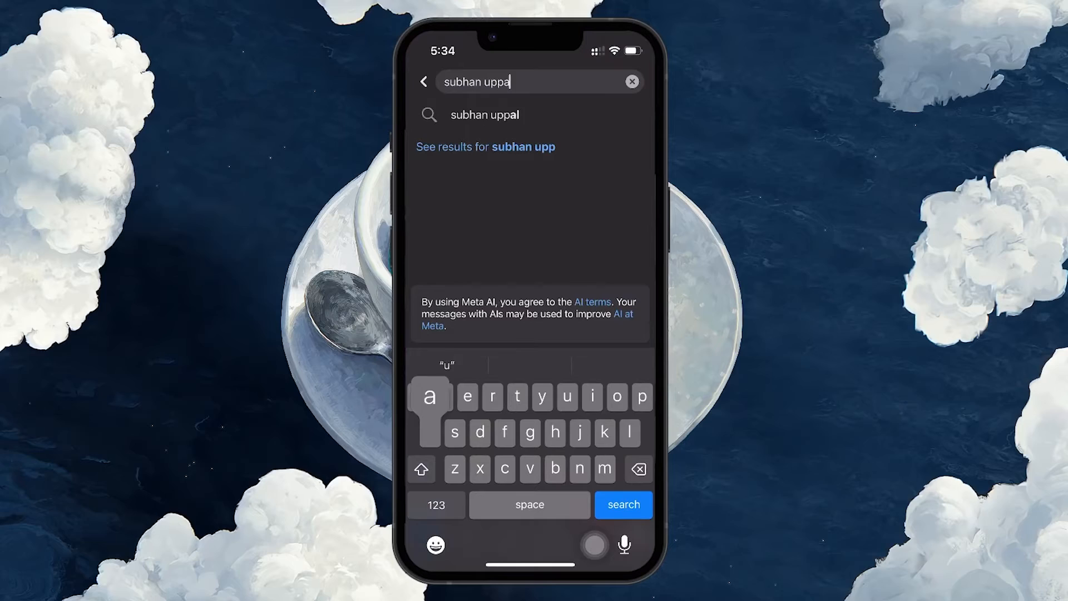
{"action": "left_click", "coordinate": [621, 504]}
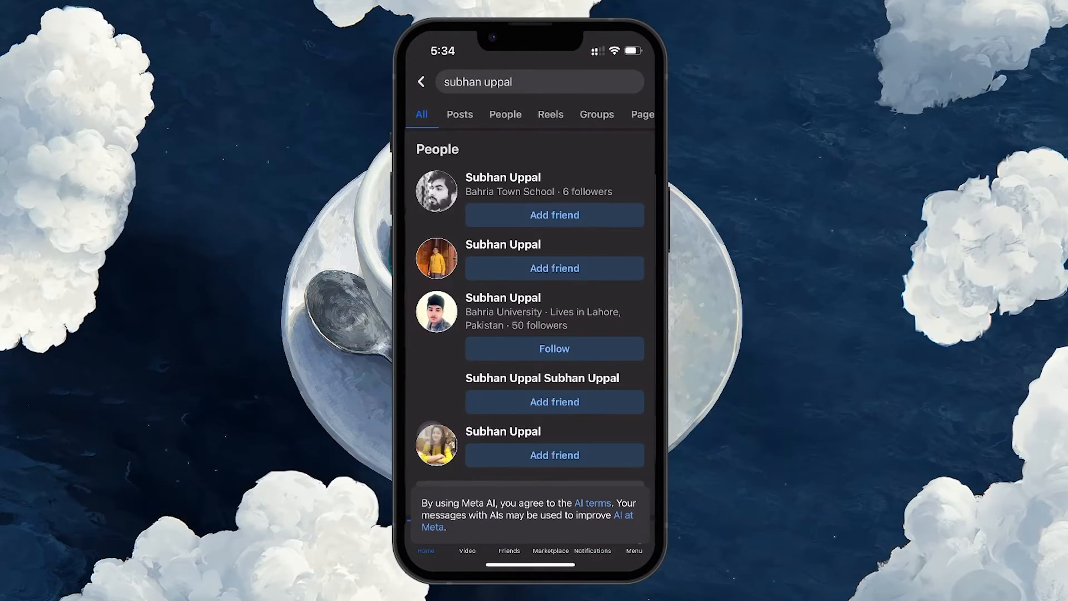
{"action": "left_click", "coordinate": [503, 191]}
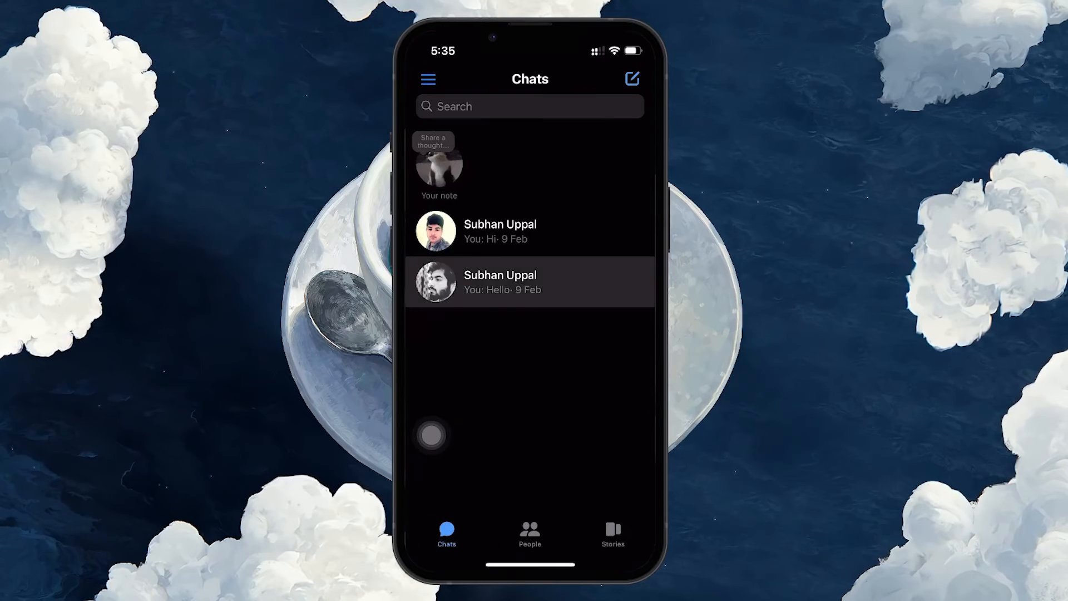
{"action": "left_click", "coordinate": [529, 281]}
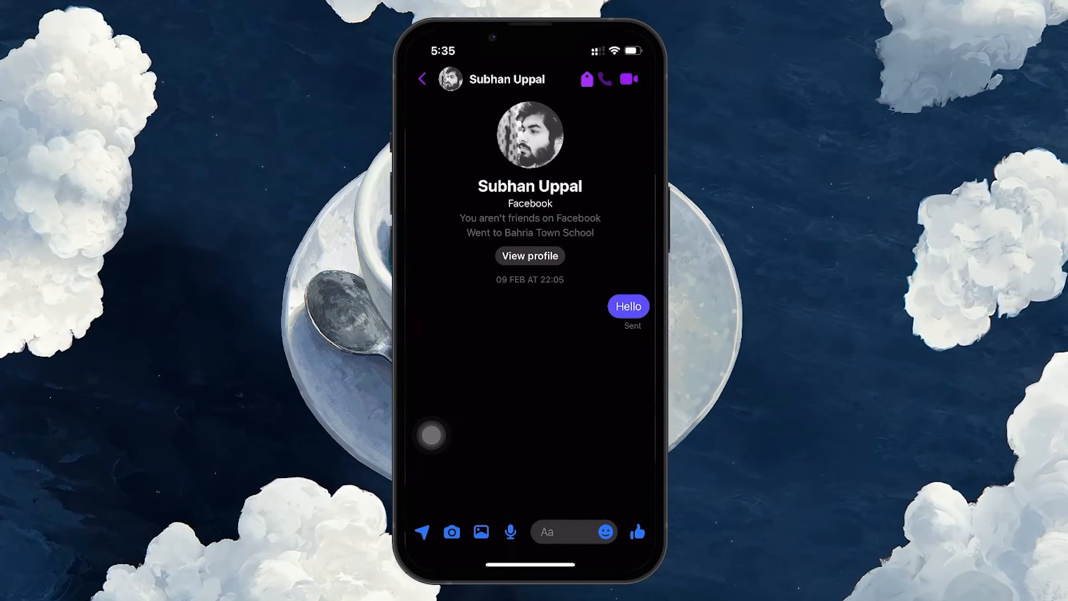
{"action": "left_click", "coordinate": [603, 79]}
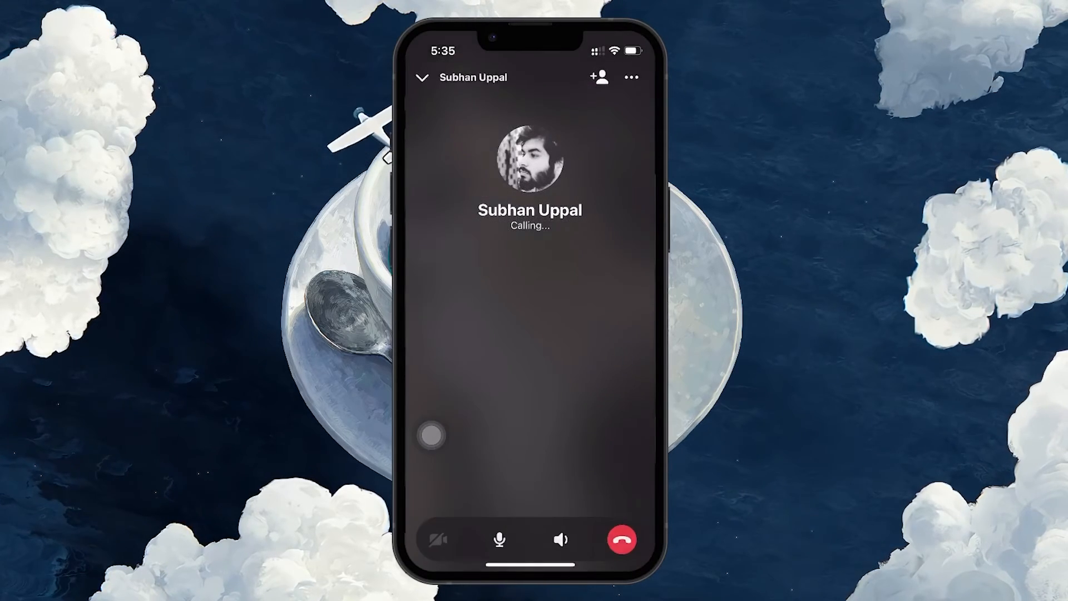
{"action": "left_click", "coordinate": [621, 539]}
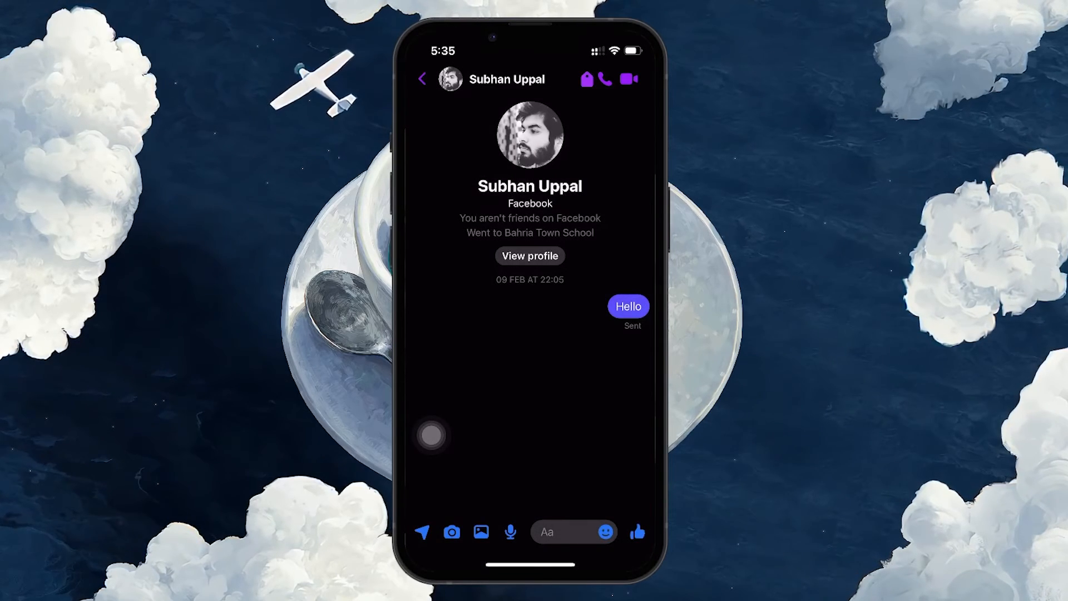
{"action": "left_click", "coordinate": [603, 79]}
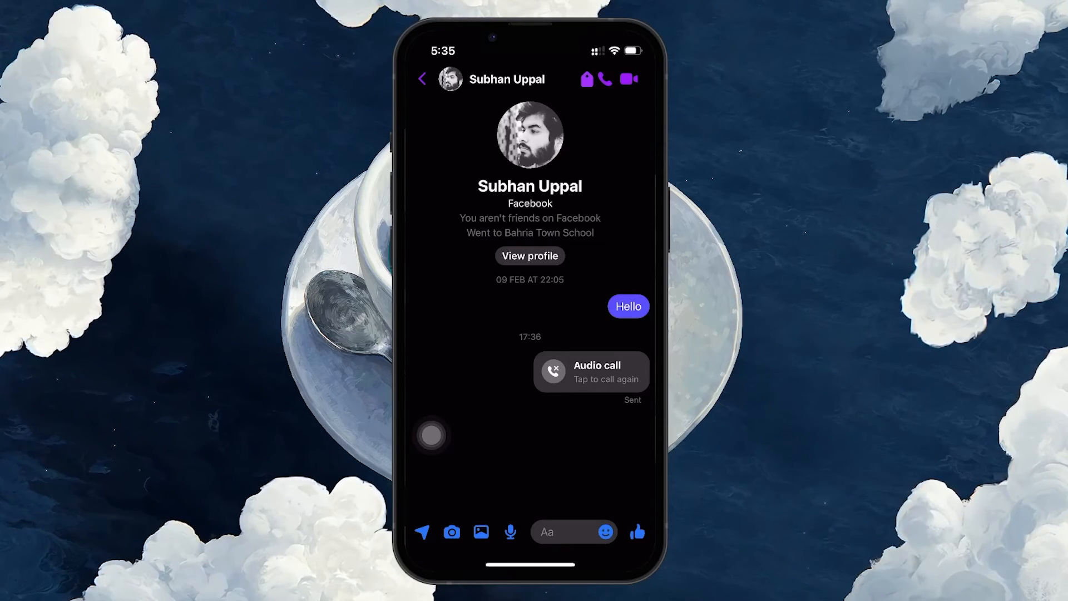
{"action": "left_click", "coordinate": [422, 79]}
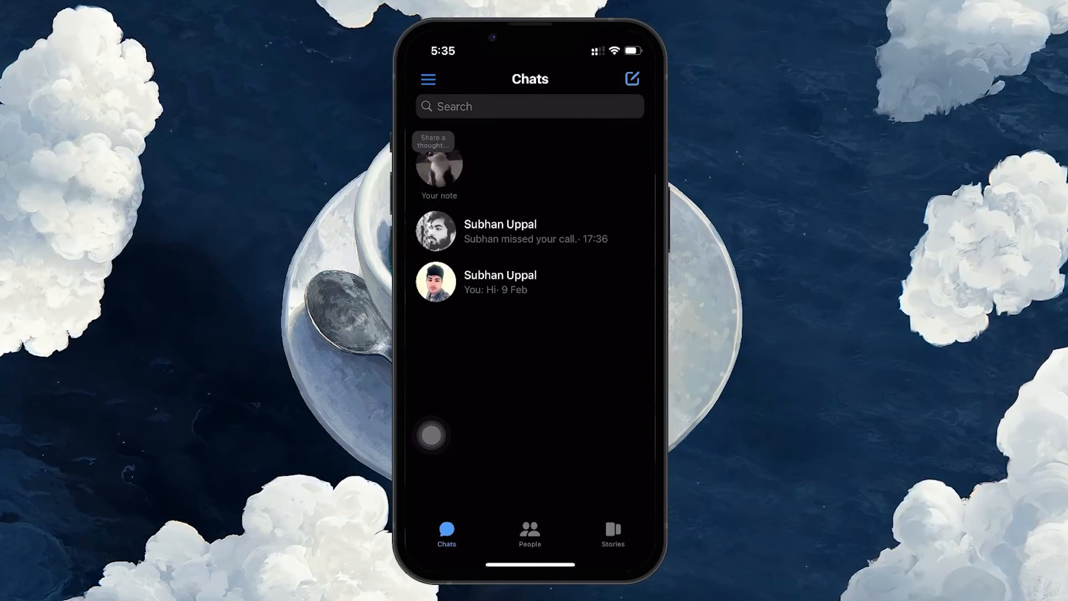